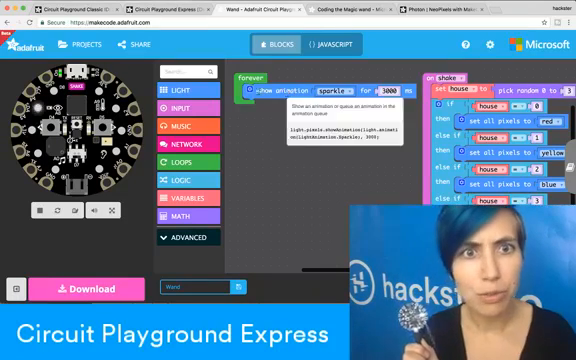
- View the rainbow animation and shake-handler program as JavaScript code
click(182, 88)
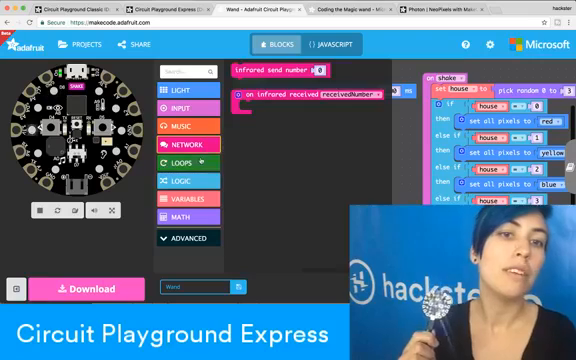
click(180, 158)
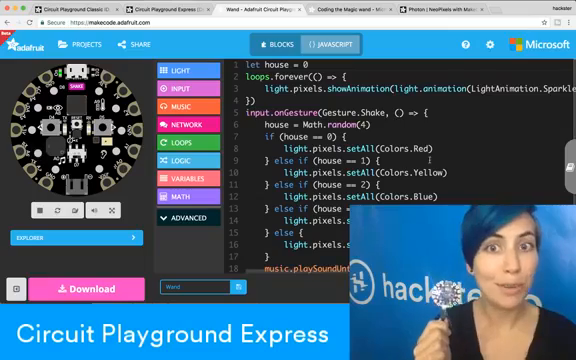
- Read through the shake handler code, then switch back to the block editor
scroll(down, 3)
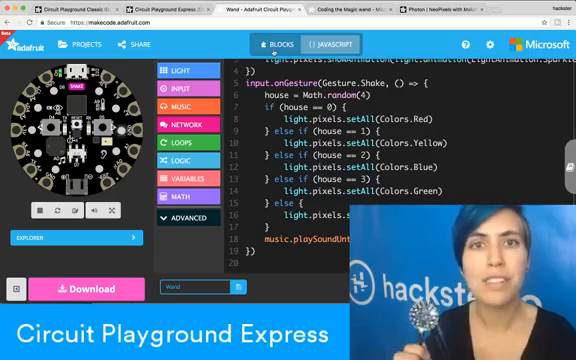
click(268, 44)
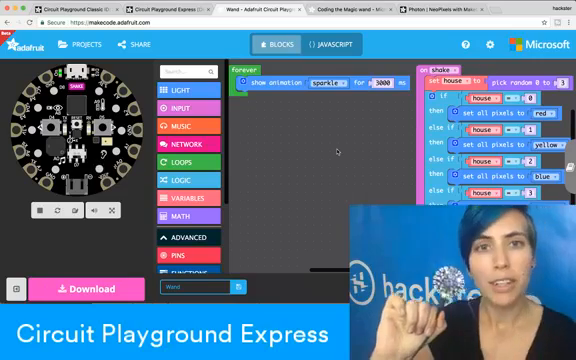
click(184, 142)
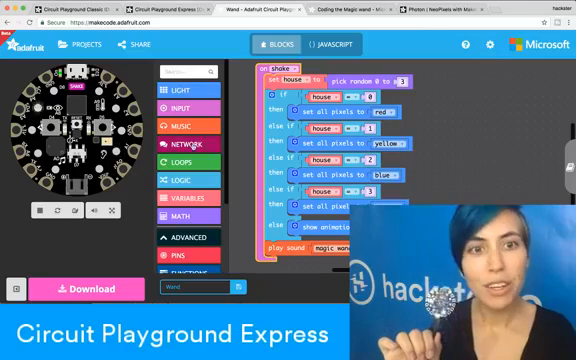
- Bring up the 'Coding the Magic wand' tutorial page listing concepts and its 25-minute duration
click(196, 170)
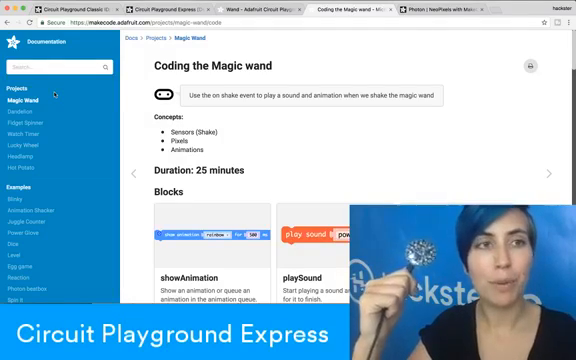
scroll(down, 3)
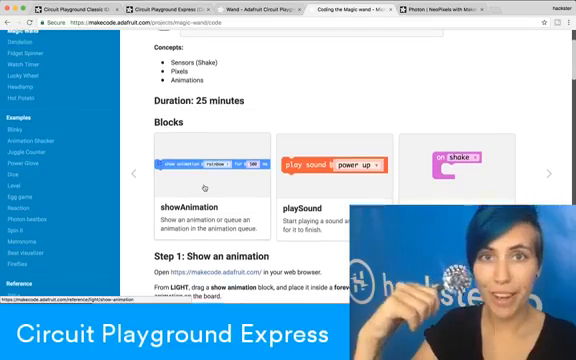
scroll(down, 3)
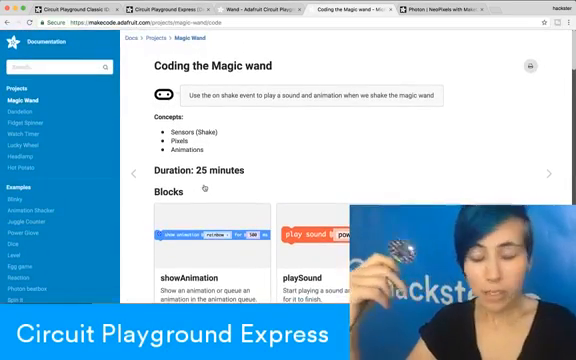
scroll(down, 3)
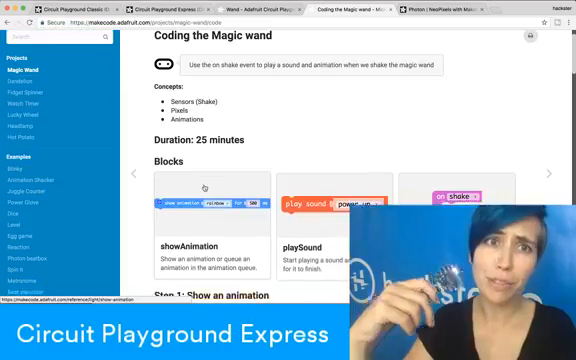
scroll(down, 3)
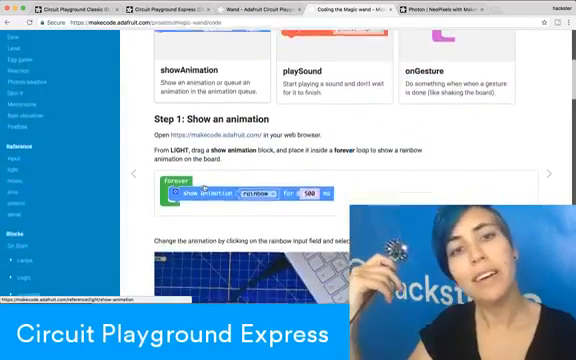
scroll(down, 3)
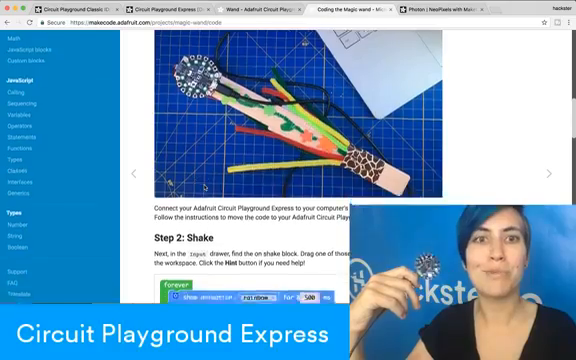
scroll(down, 3)
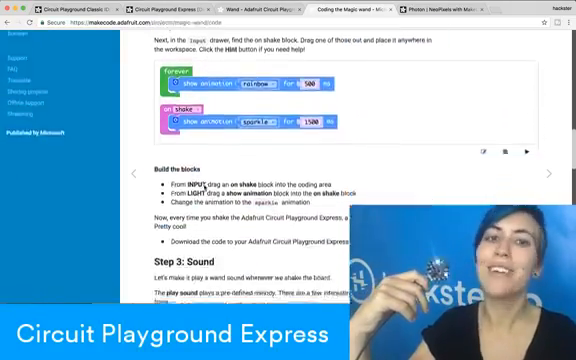
scroll(down, 3)
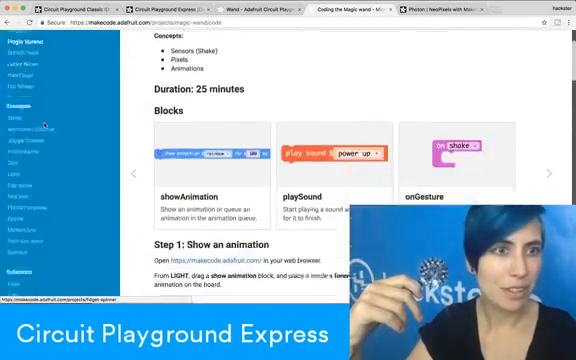
scroll(down, 3)
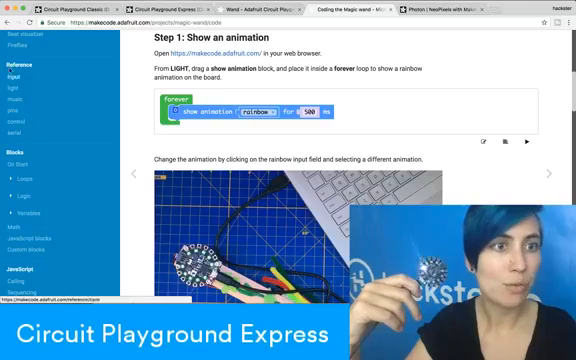